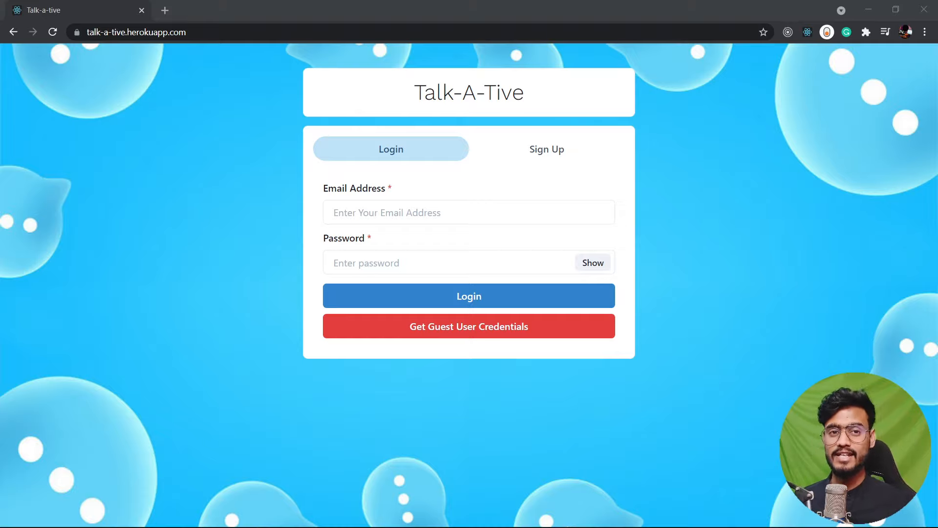
Switch the login card to the Sign Up tab for a new account.
click(545, 149)
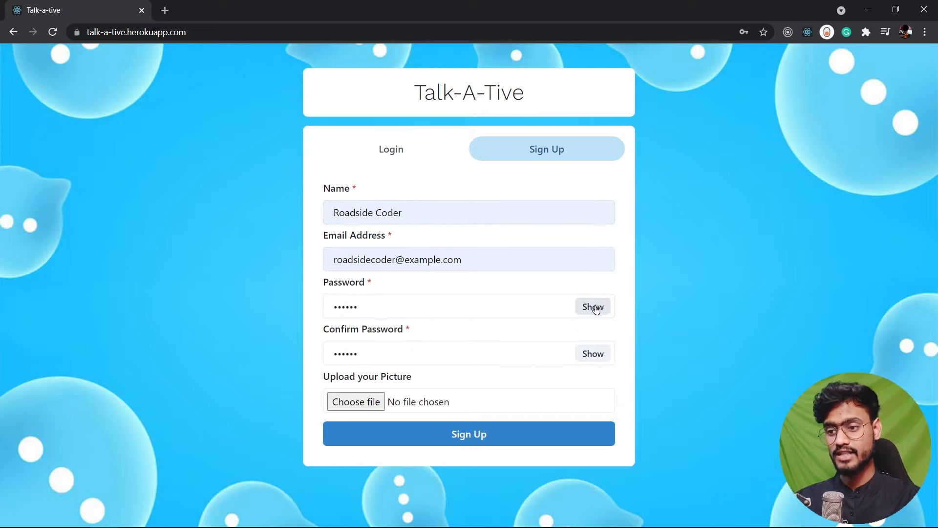
Reveal the typed password on the sign-up form.
click(355, 401)
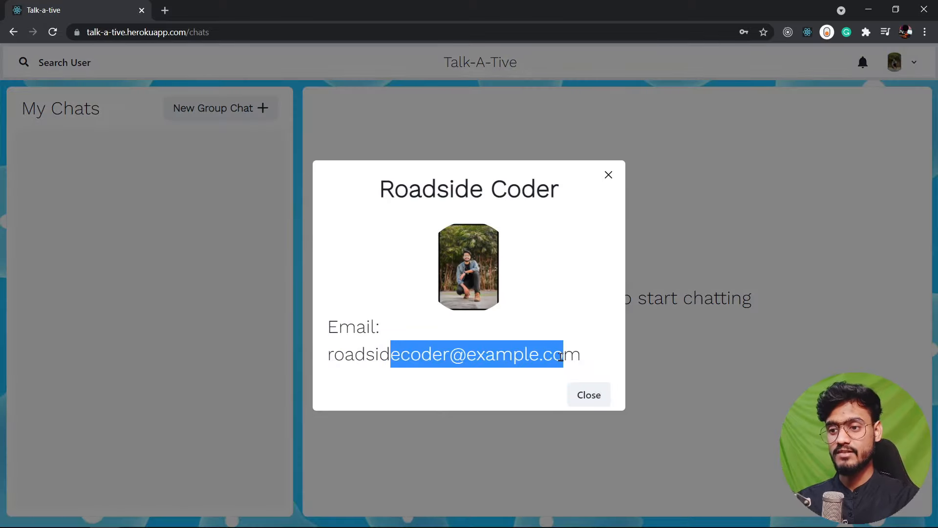
Close the Roadside Coder profile modal.
click(587, 394)
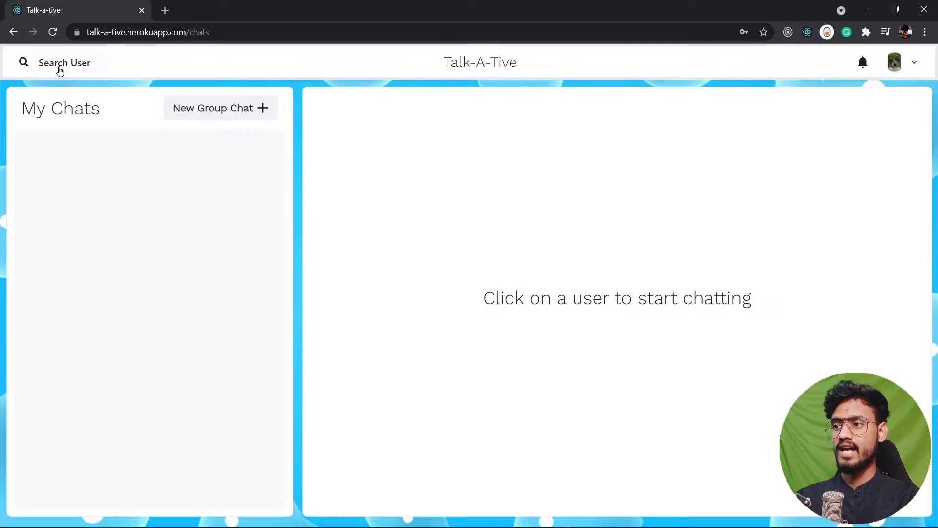
mouse_move(60, 62)
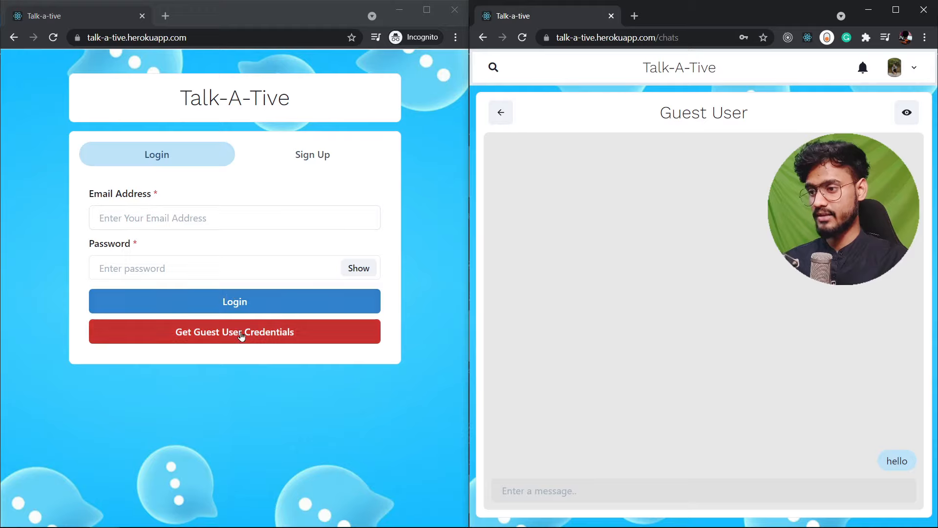
Log in with the guest user credentials and open the Roadside Coder chat.
click(234, 331)
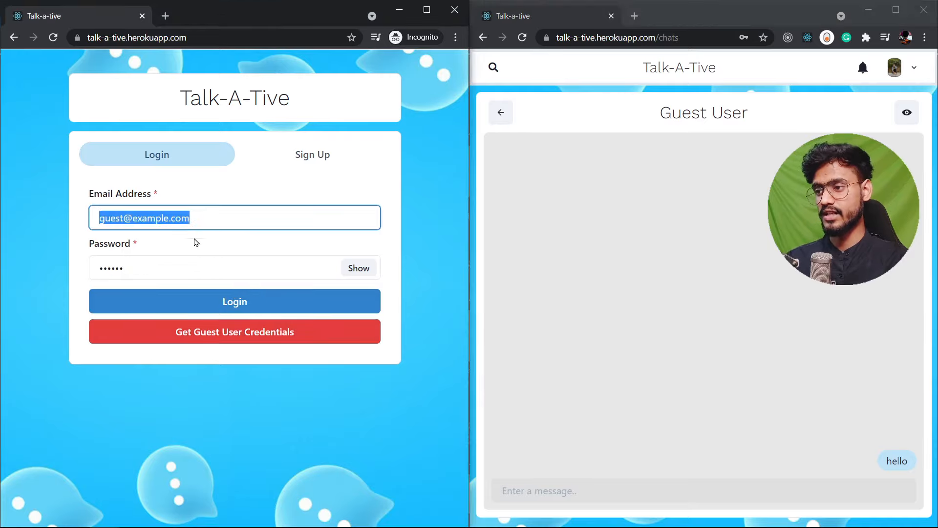
click(234, 301)
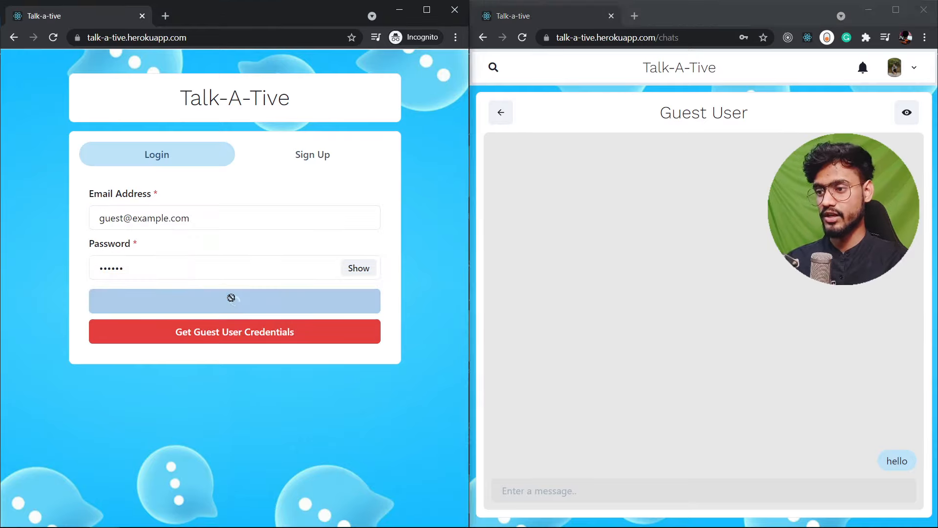
click(234, 301)
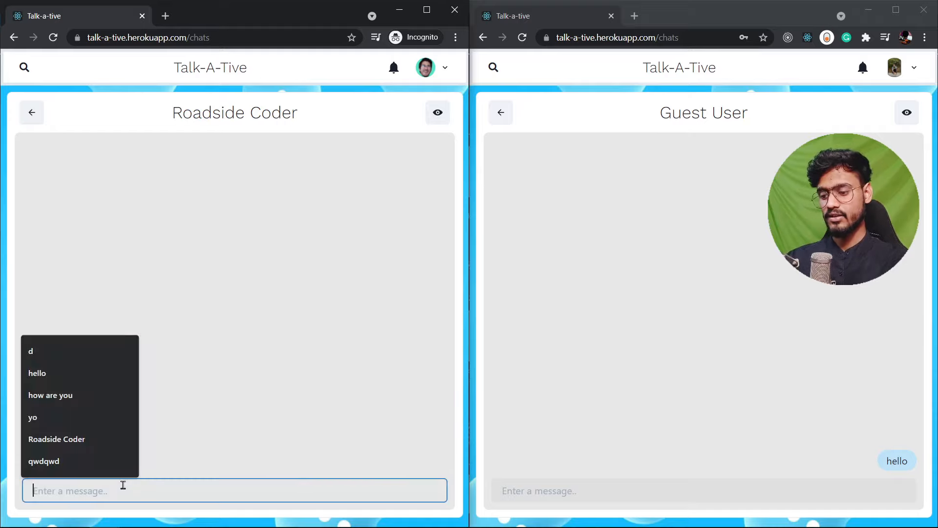
Type test text to trigger the typing indicator, then send 'hi' to Roadside Coder.
text(hi)
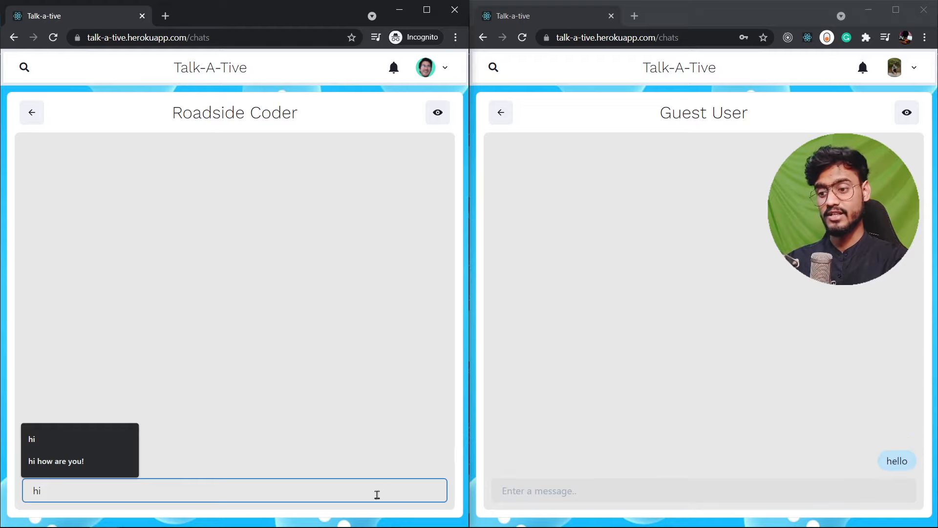
text(feww efwe f w)
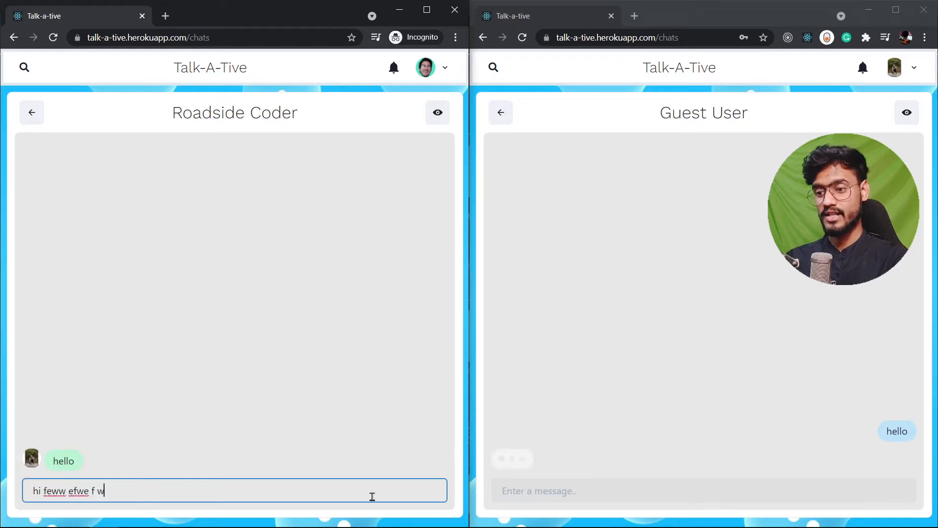
text(ef wefwef)
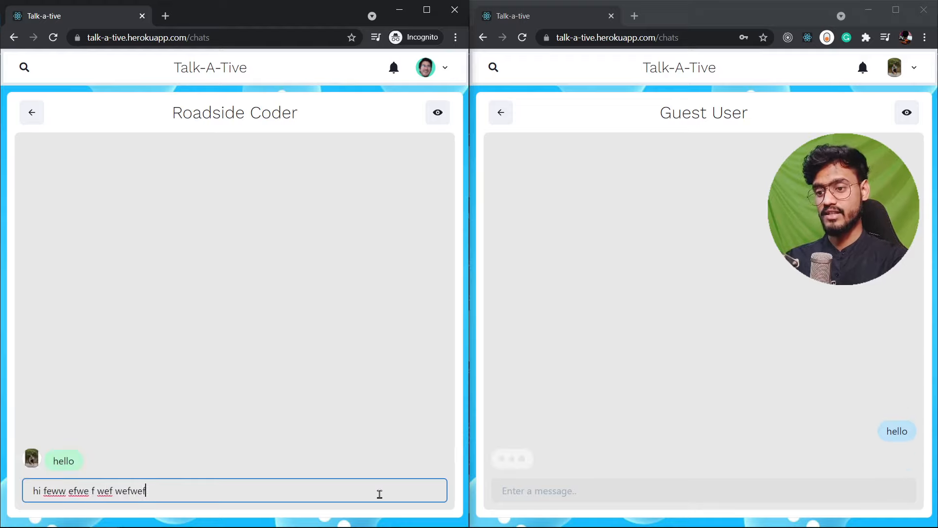
key(Return)
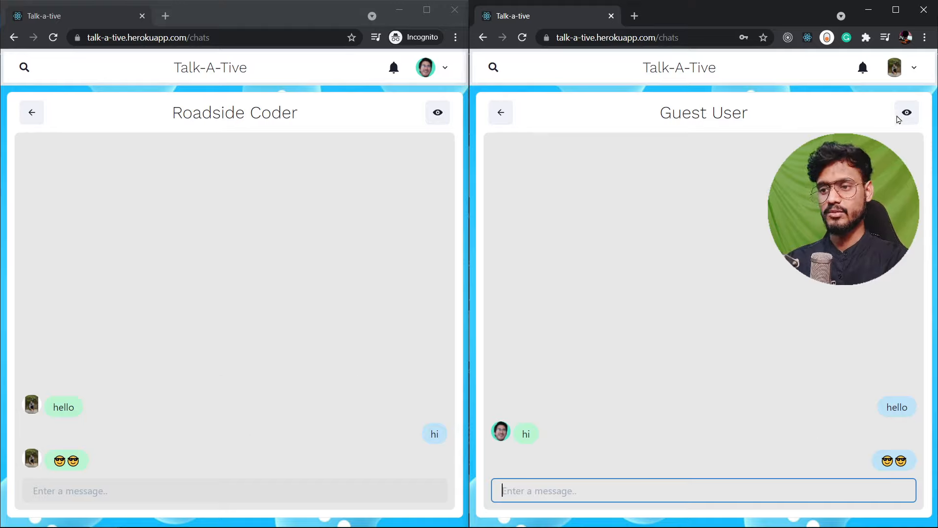
Send emoji messages from the message input in the conversation.
double_click(703, 113)
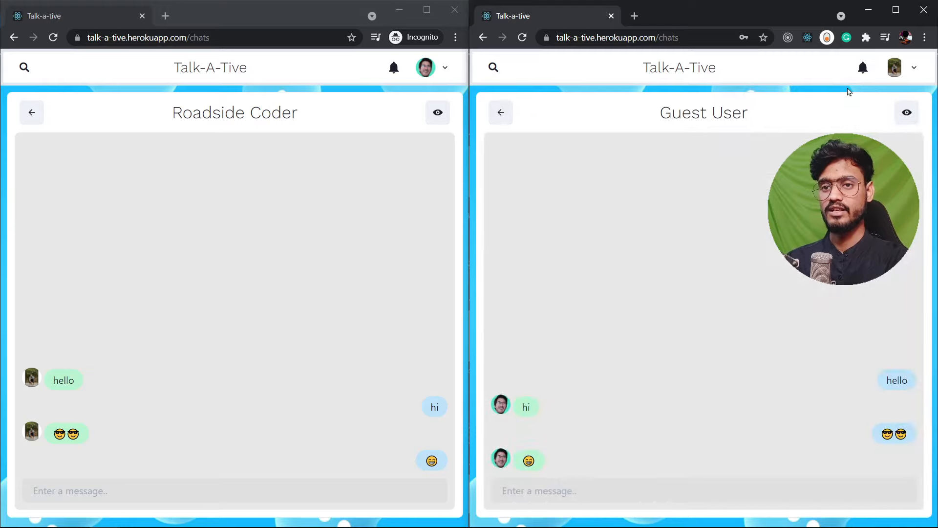
click(862, 67)
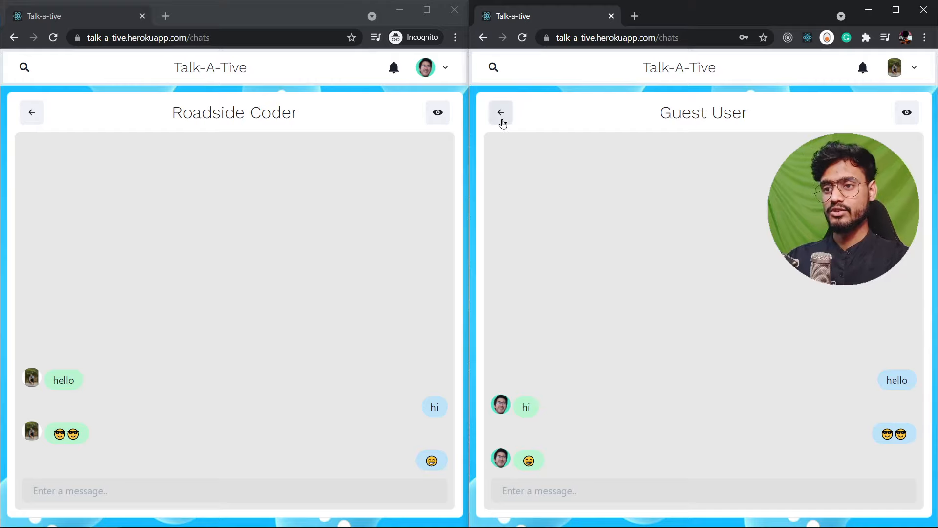
Return from the conversation to the chat list.
click(31, 112)
text(gue)
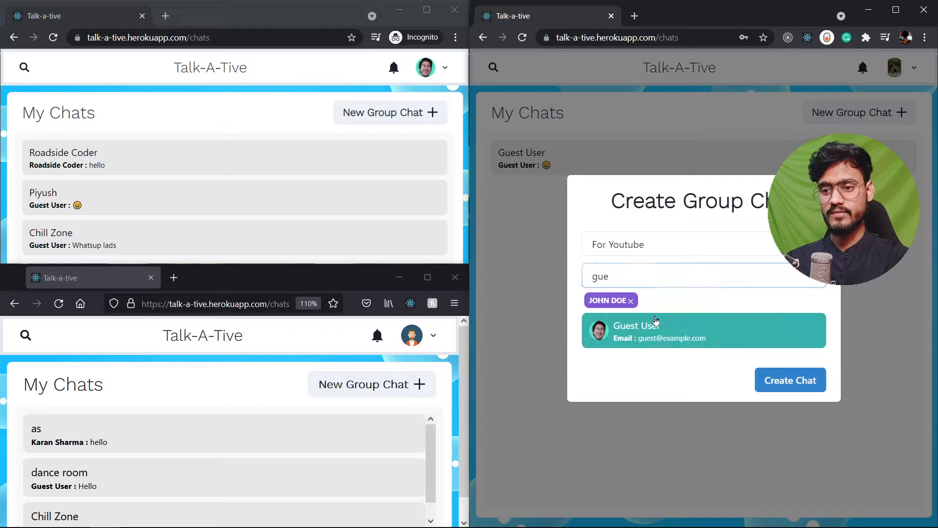
Create the For Youtube group chat and open it from My Chats.
click(789, 381)
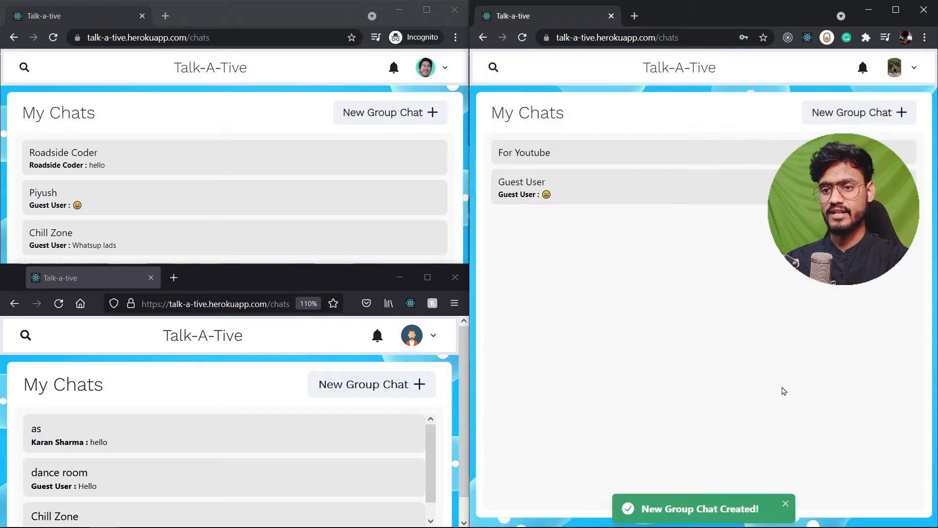
mouse_move(576, 158)
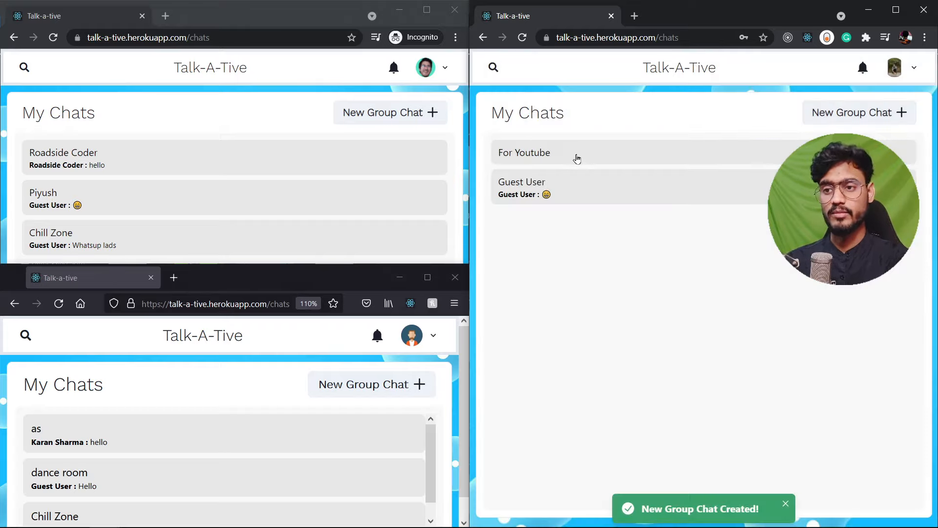
click(524, 153)
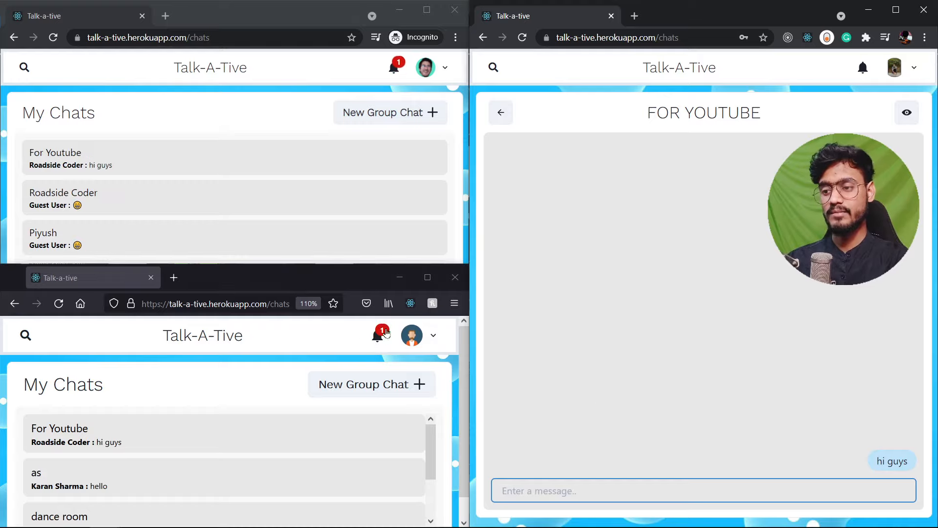
mouse_move(299, 157)
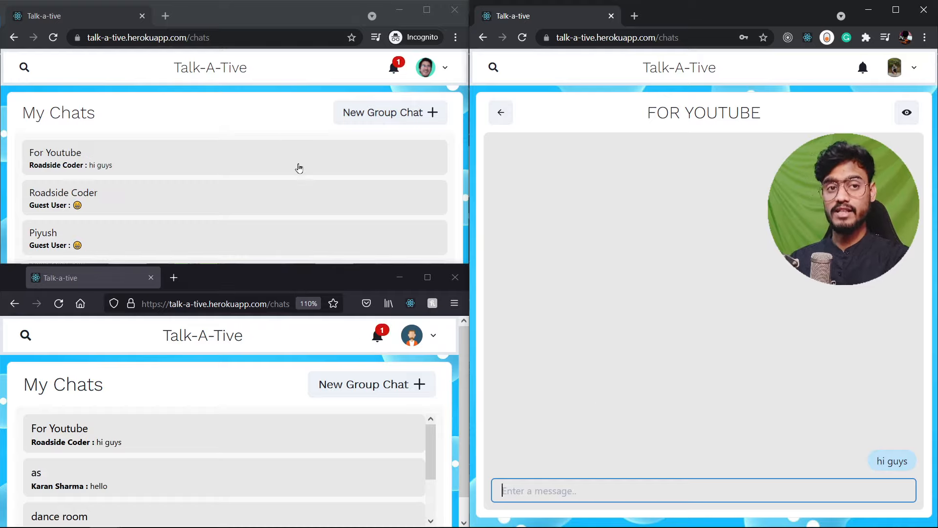
Add Jane Doe to the group by searching 'jan' in group details.
click(906, 112)
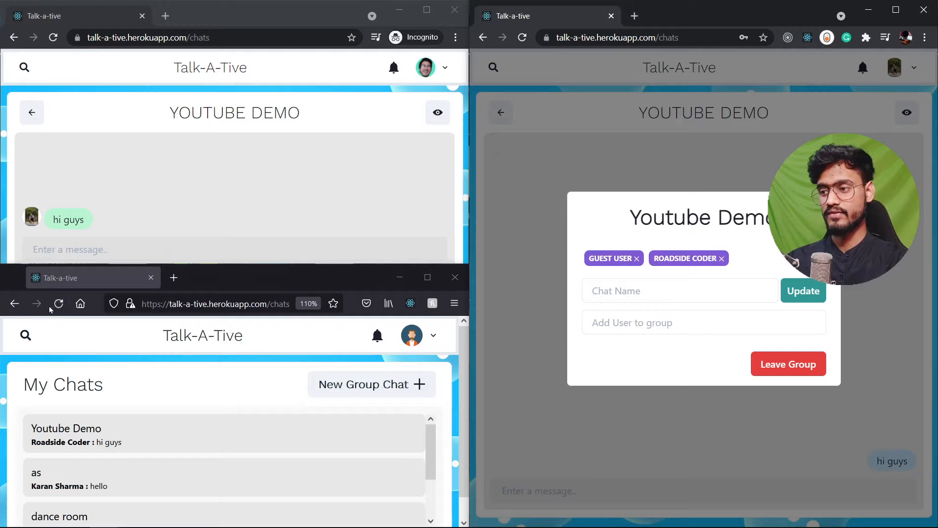
scroll(down, 3)
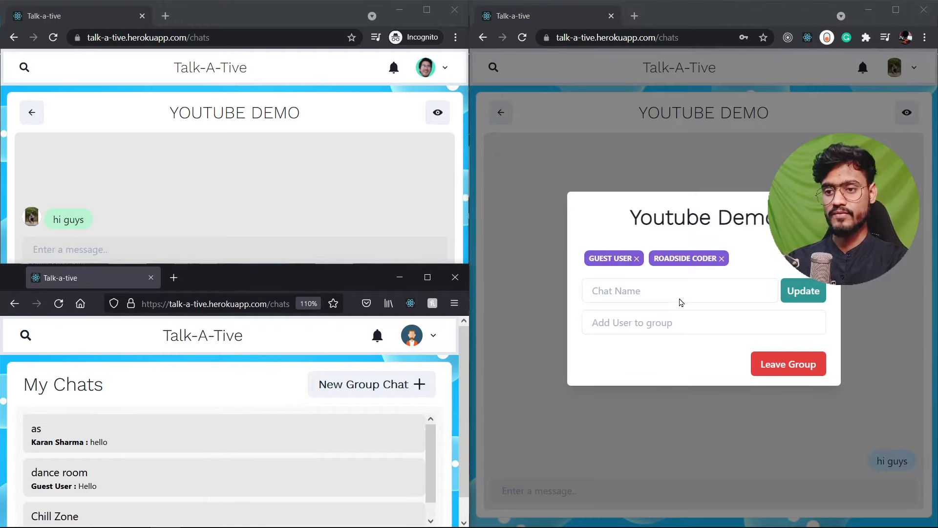
text(jan)
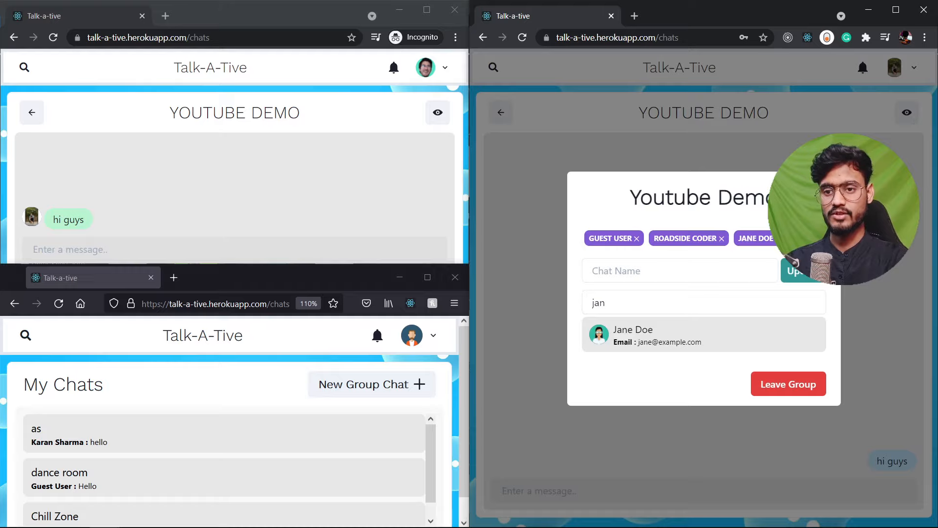
click(592, 174)
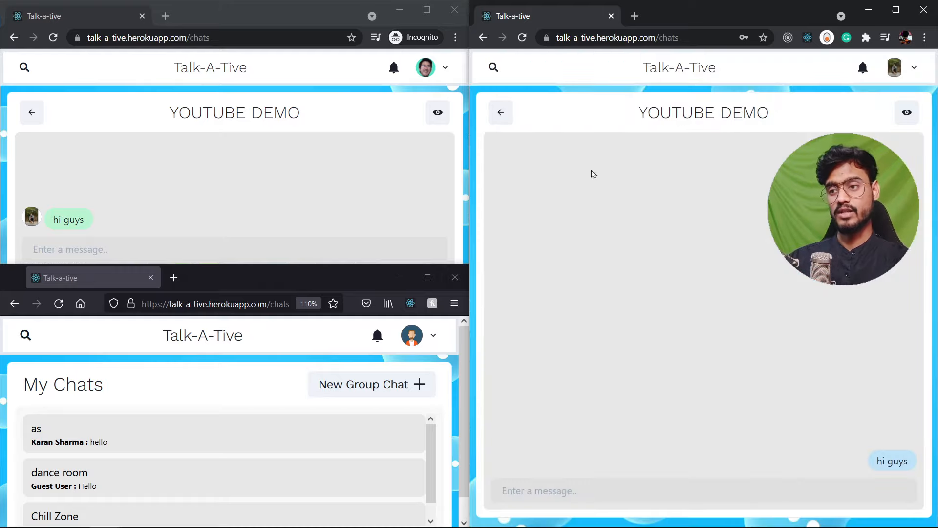
In the guest window, search 'piyu' and try adding Piyush to the group.
click(437, 113)
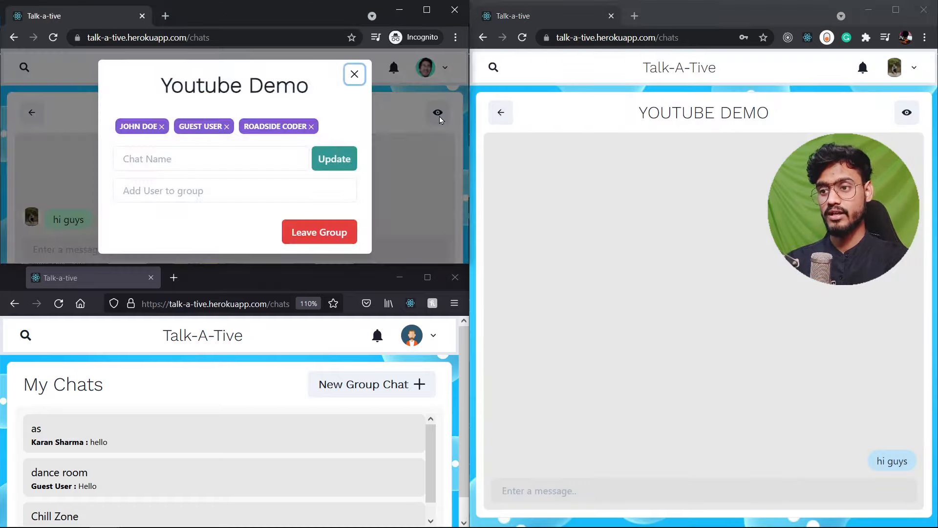
click(161, 126)
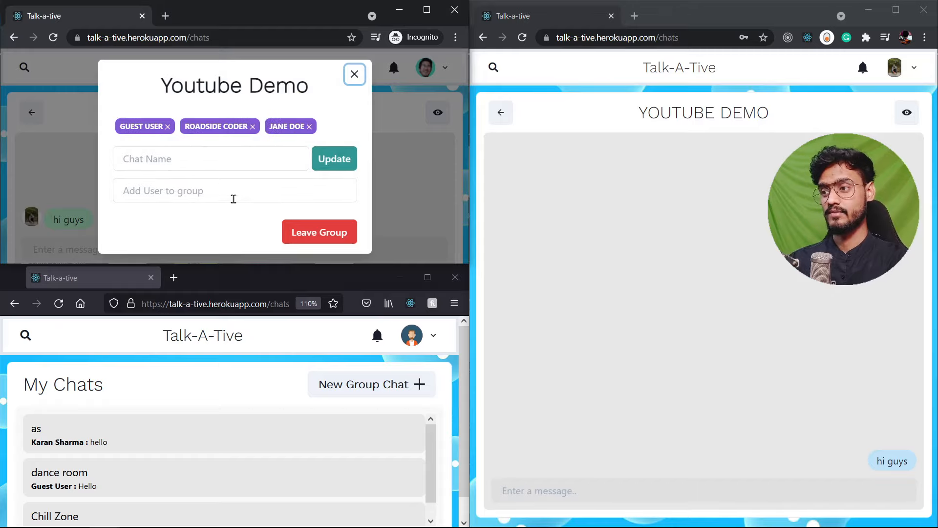
text(piyu)
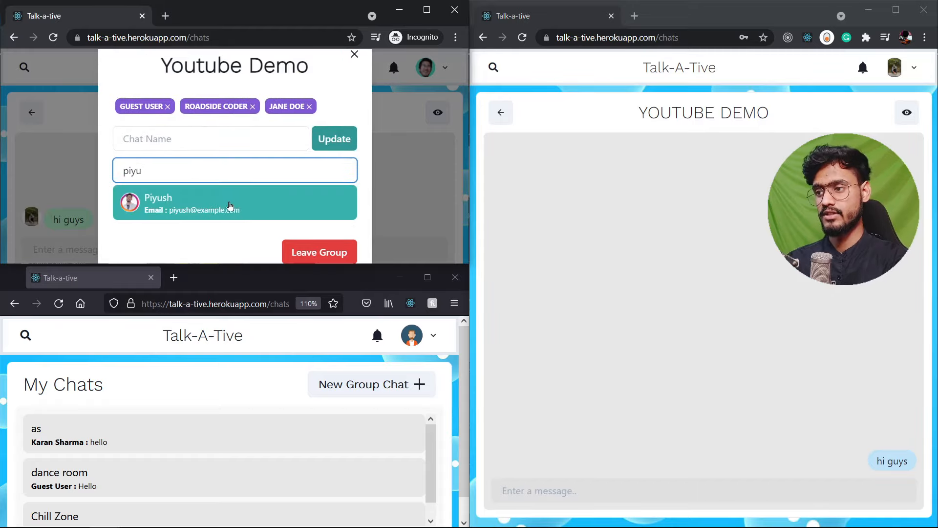
click(234, 203)
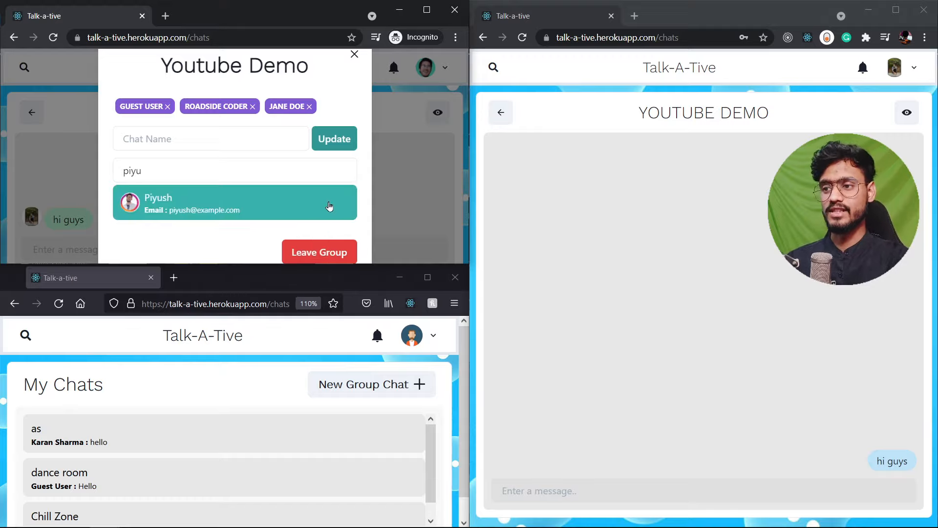
mouse_move(413, 194)
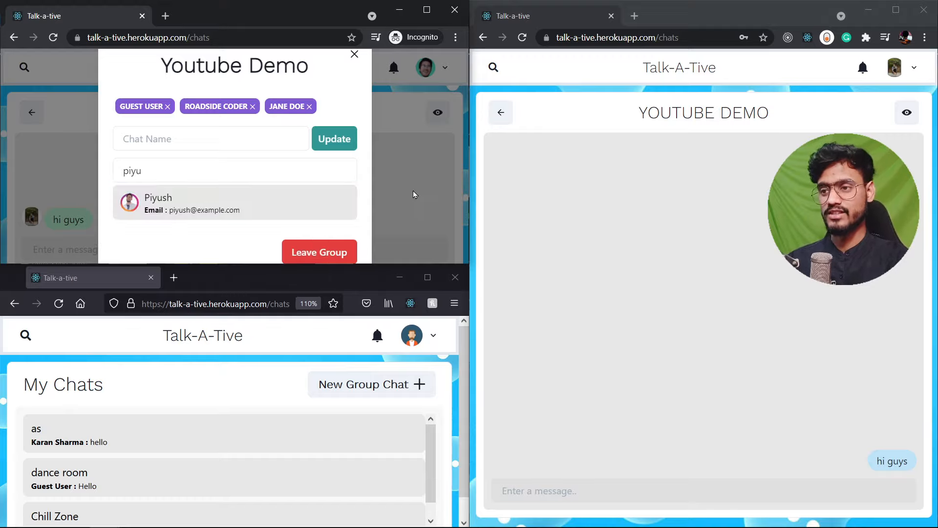